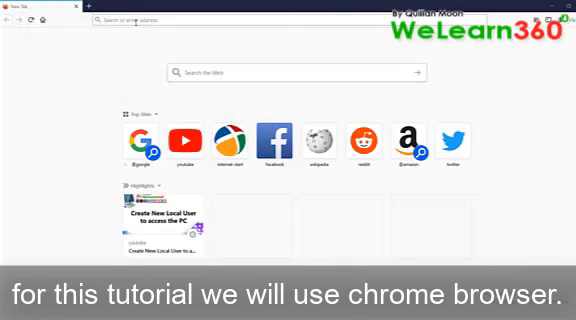
# - Load google.com and search for 'linksys wap300n'
pyautogui.write('google.com')
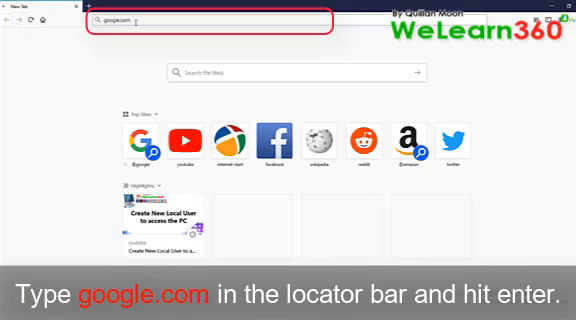
pyautogui.press('Enter')
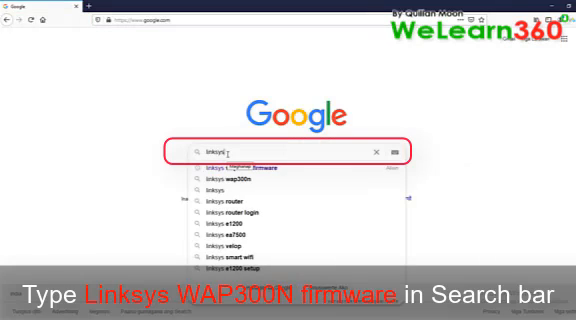
pyautogui.write('linksys wap300n')
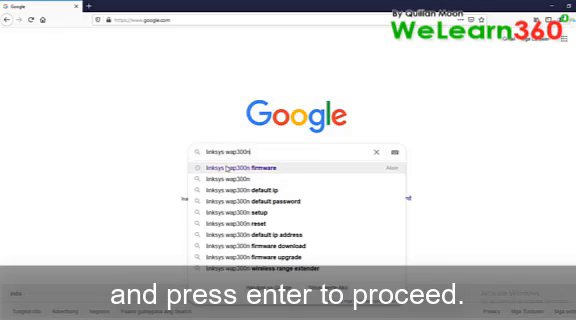
pyautogui.press('enter')
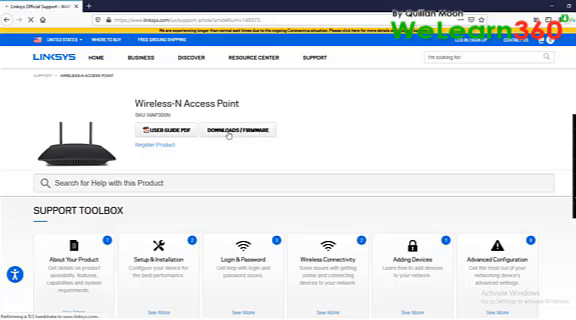
# - Open the WAP300N DOWNLOADS / FIRMWARE section on Linksys Support
pyautogui.click(236, 131)
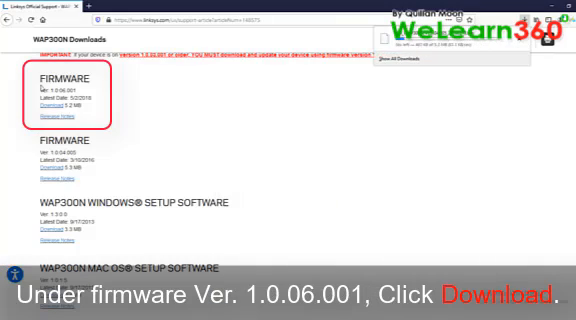
# - Download firmware Ver. 1.0.06.001 (5.2 MB) for the WAP300N
pyautogui.click(47, 105)
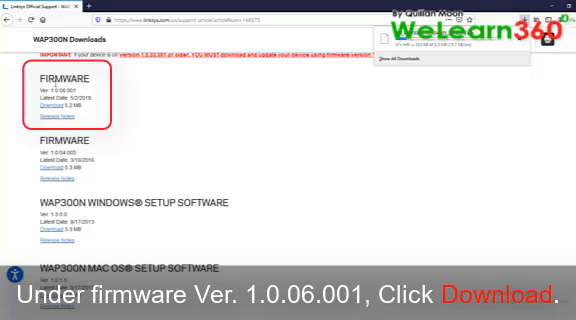
pyautogui.click(52, 103)
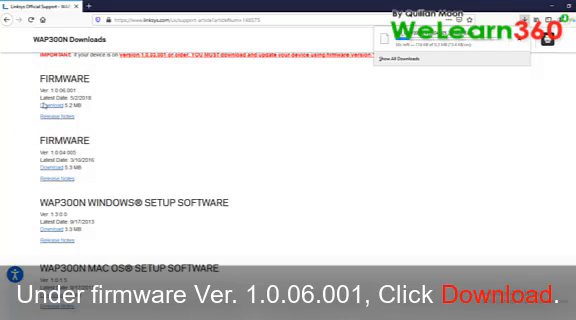
pyautogui.click(47, 102)
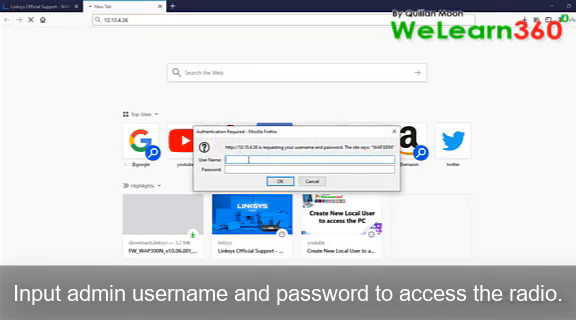
# - Sign in to the WAP300N portal at 10.10.4.36 with the admin credentials
pyautogui.write('admin')
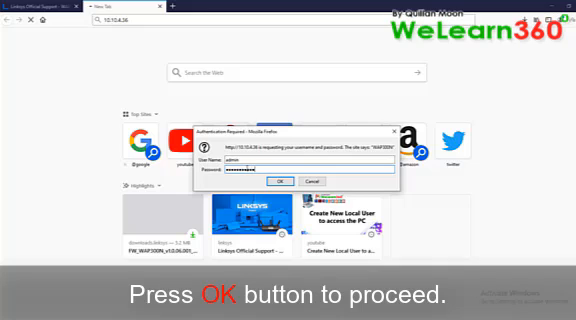
pyautogui.click(279, 181)
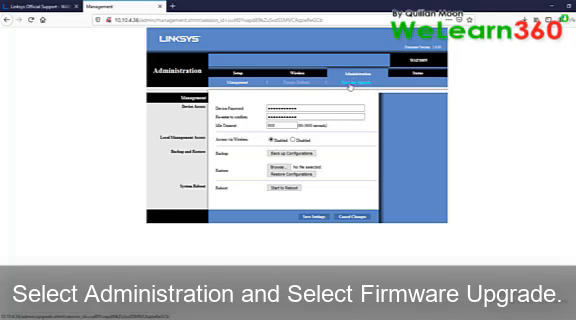
# - Open Administration > Firmware Upgrade, start Browse, and decline saving the password
pyautogui.click(341, 82)
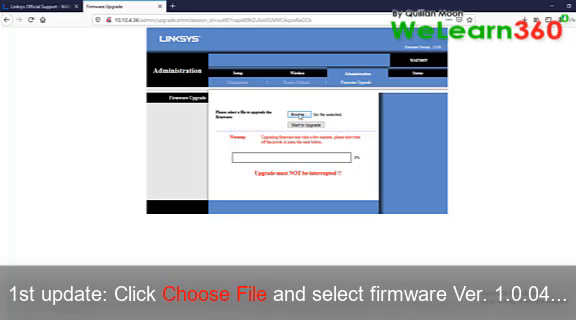
pyautogui.click(312, 111)
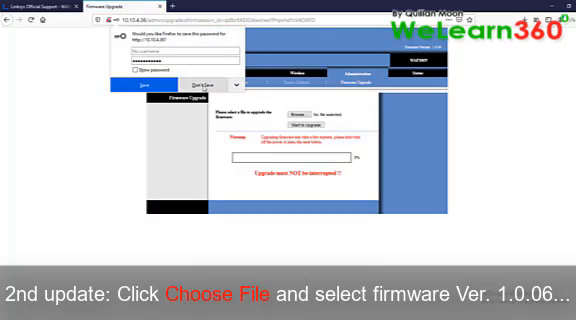
pyautogui.click(194, 84)
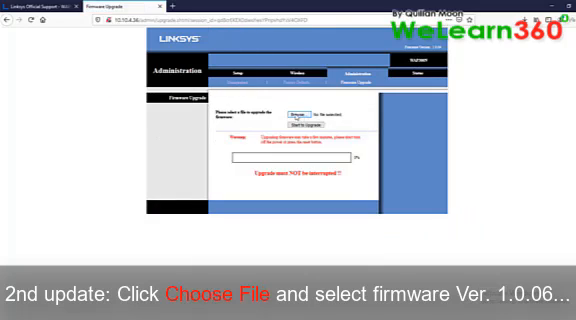